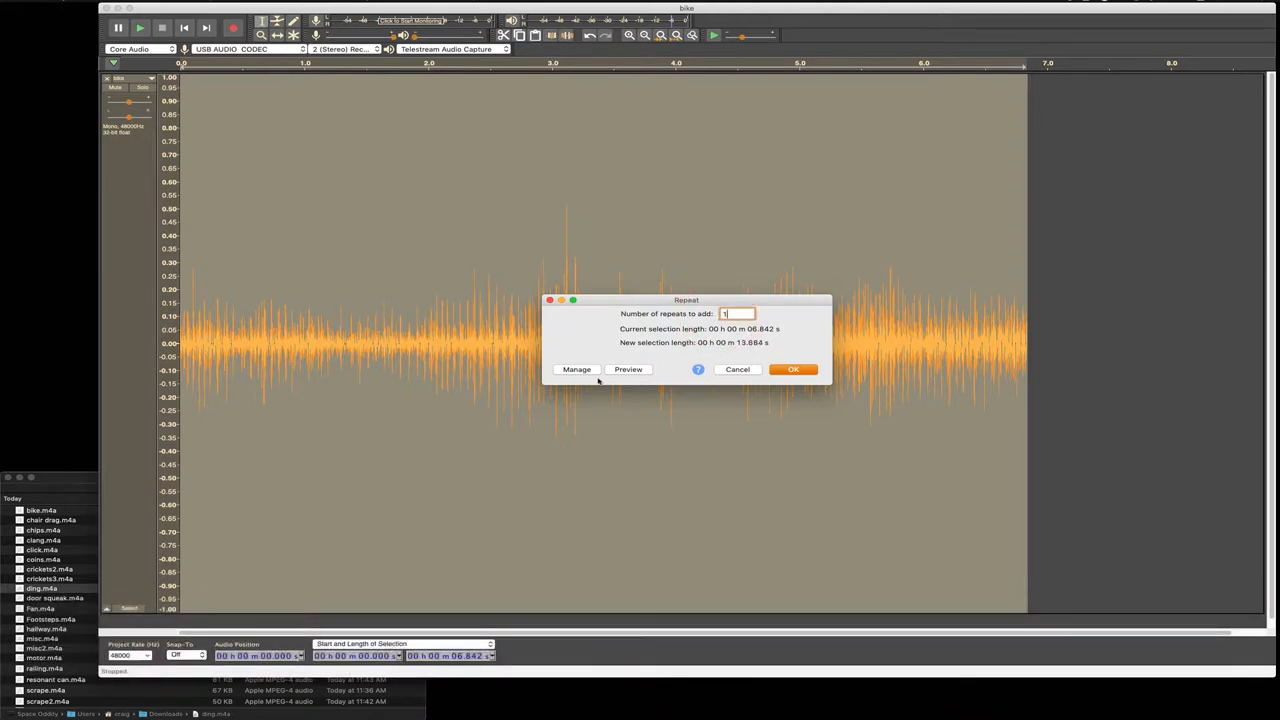
# Repeat the bike audio once with Effect > Repeat, making it about 13.7 seconds.
pyautogui.click(793, 369)
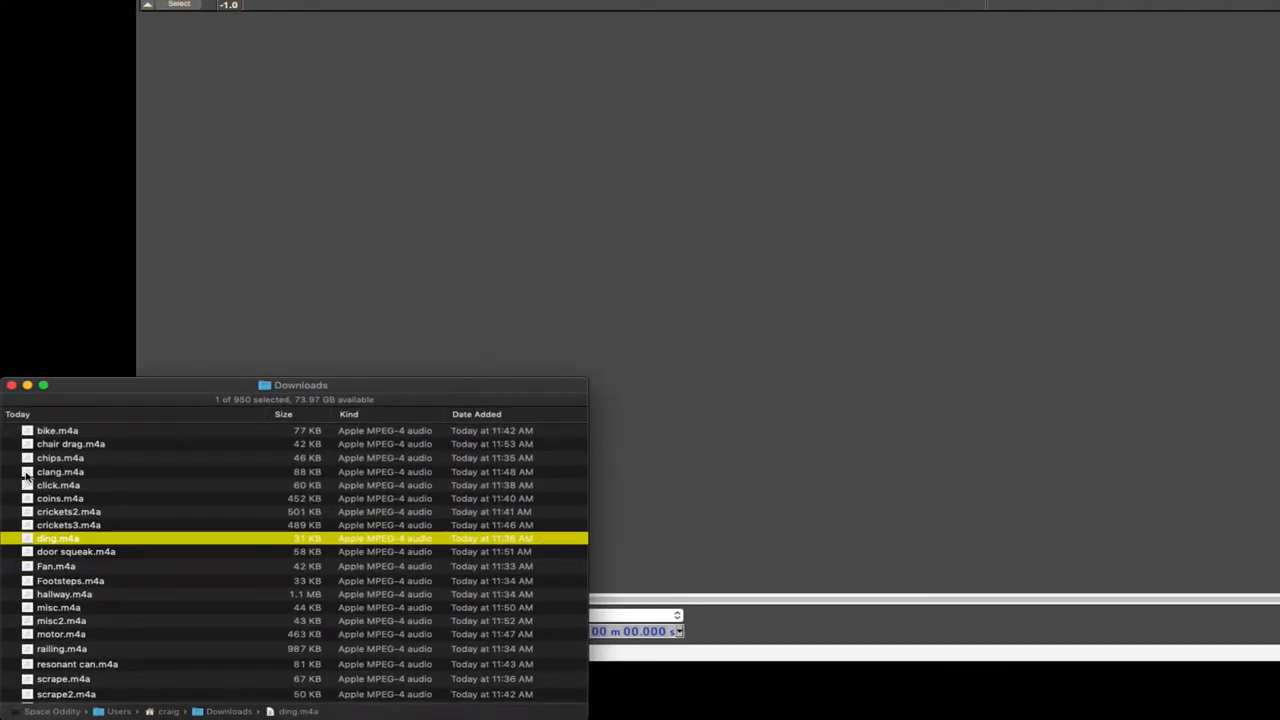
# Select ding.m4a in the Finder Downloads window.
pyautogui.click(55, 471)
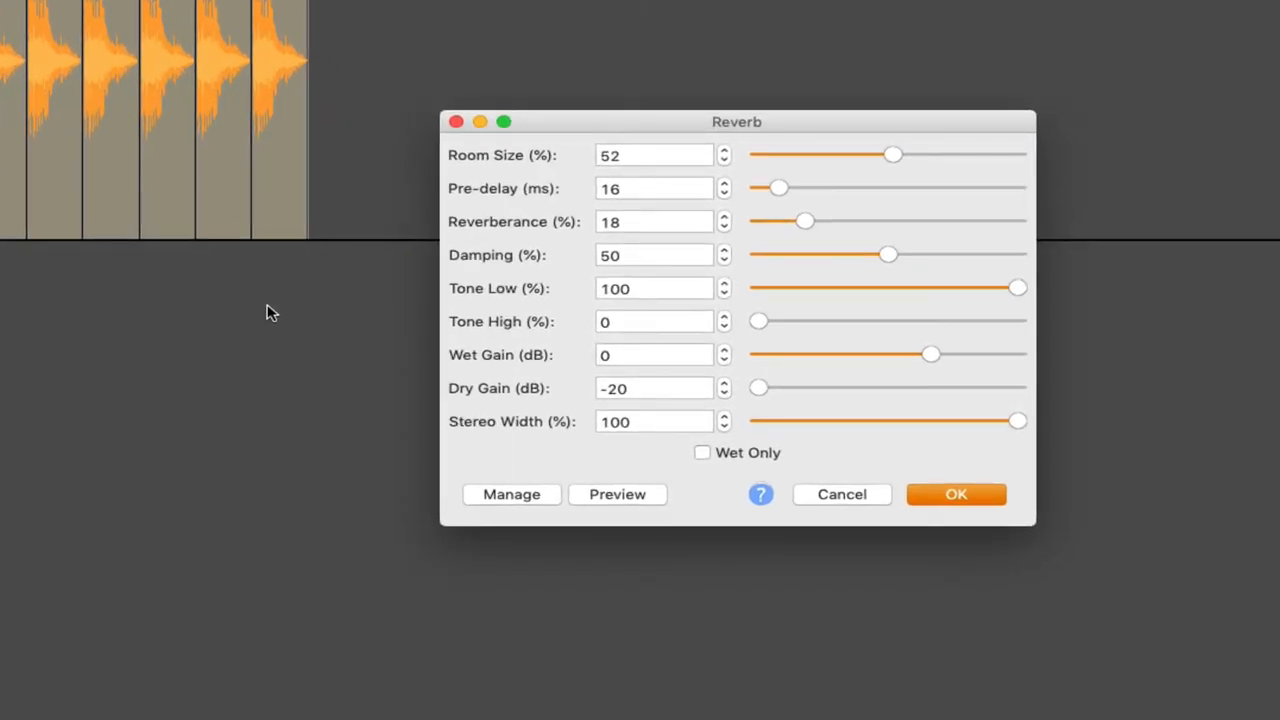
# Apply Reverb to the dings: room size 52, pre-delay 16, reverberance 18, dry gain -20.
pyautogui.click(955, 494)
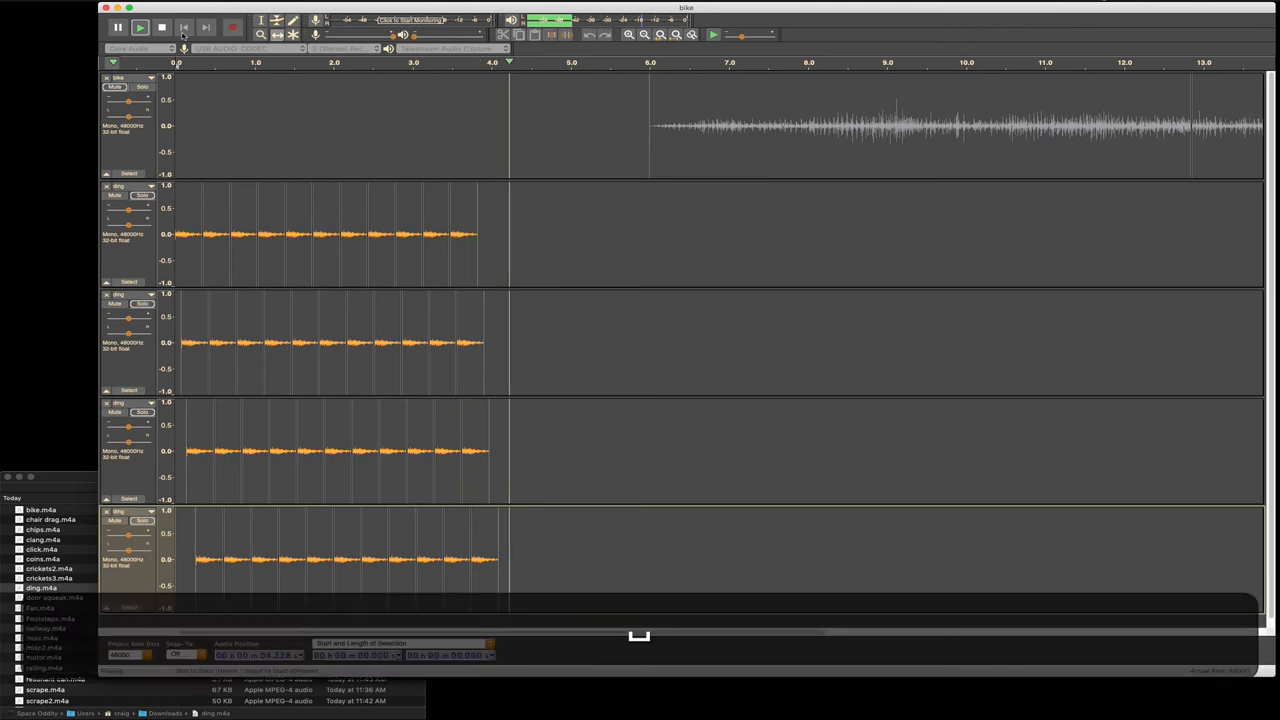
# Drag the fourth ding track's clip right to start around 0.29 seconds.
pyautogui.click(210, 560)
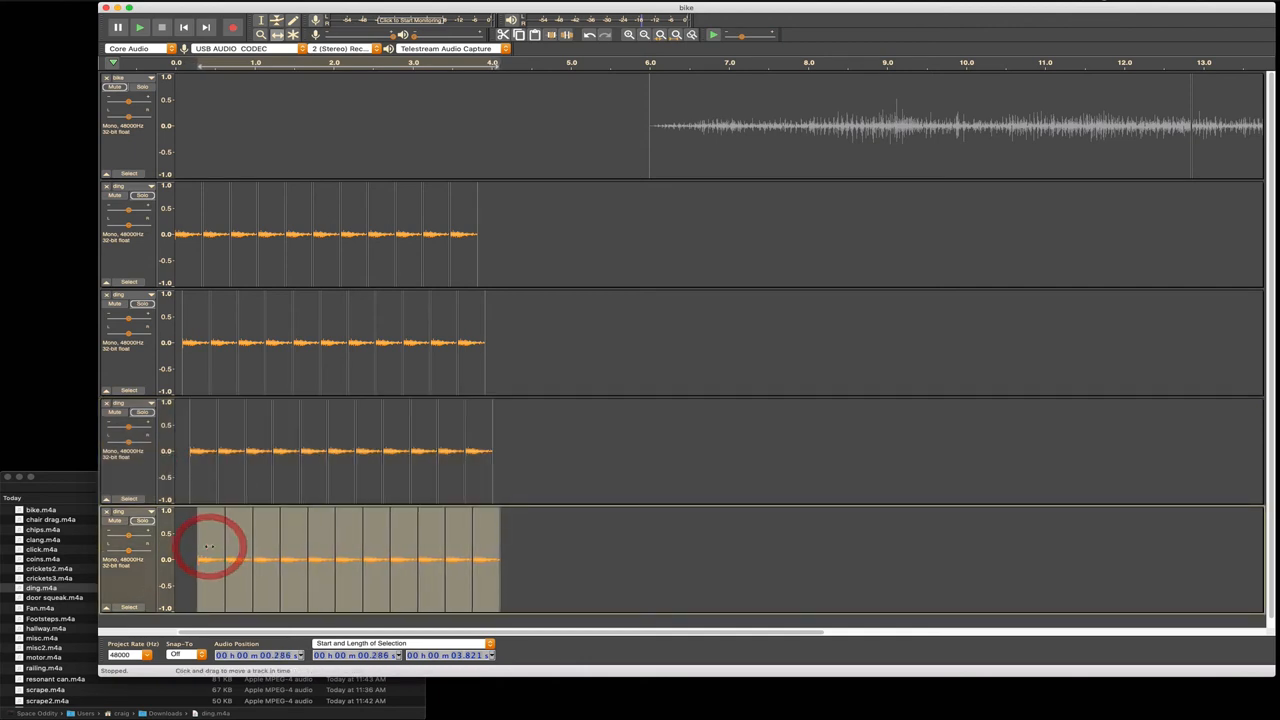